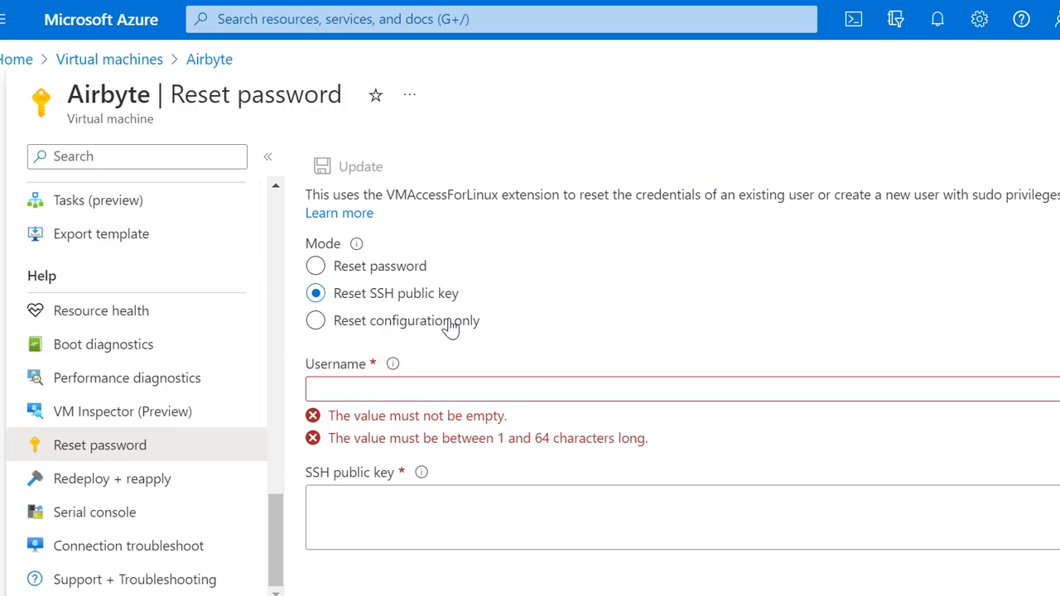
mouse_move(302, 202)
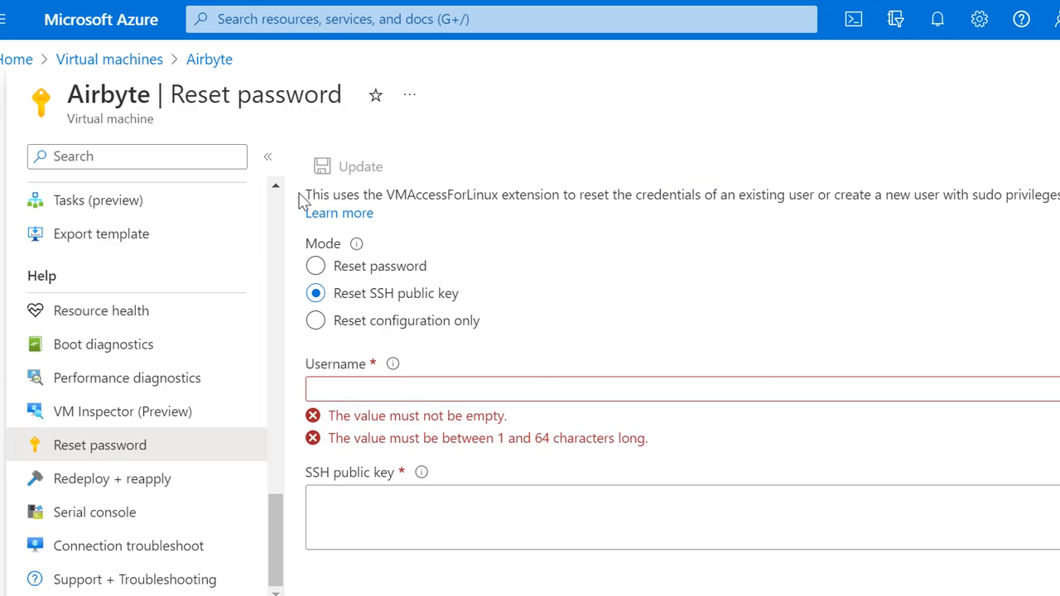
mouse_move(391, 255)
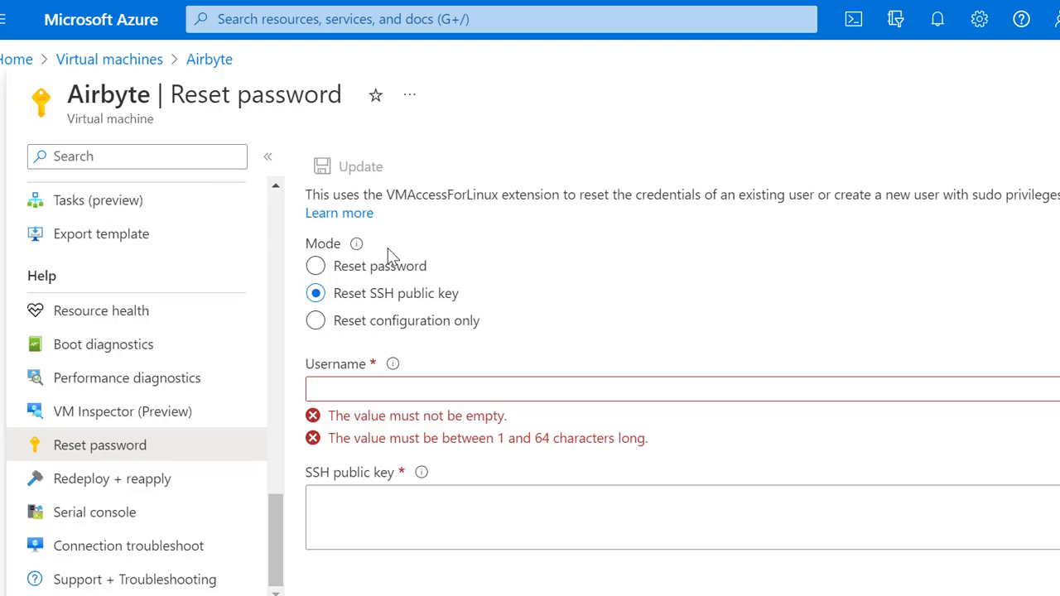
mouse_move(275, 318)
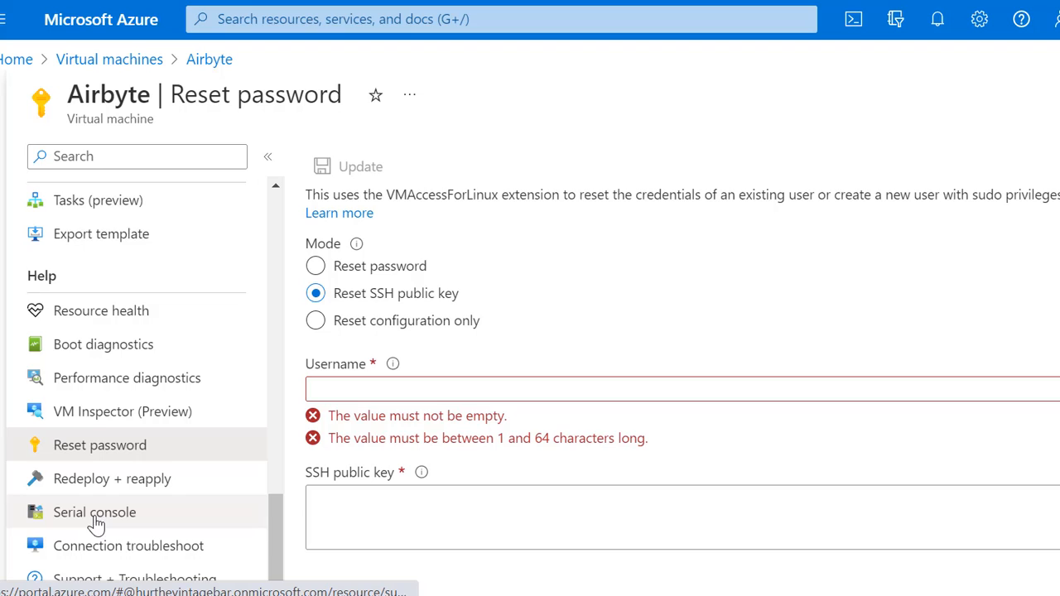
mouse_move(100, 444)
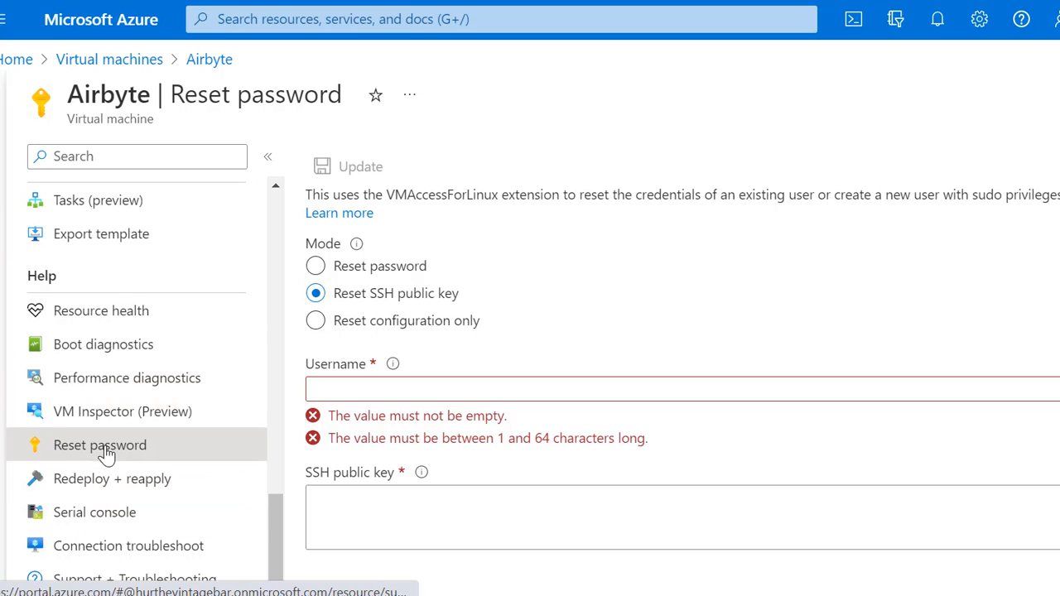
mouse_move(146, 455)
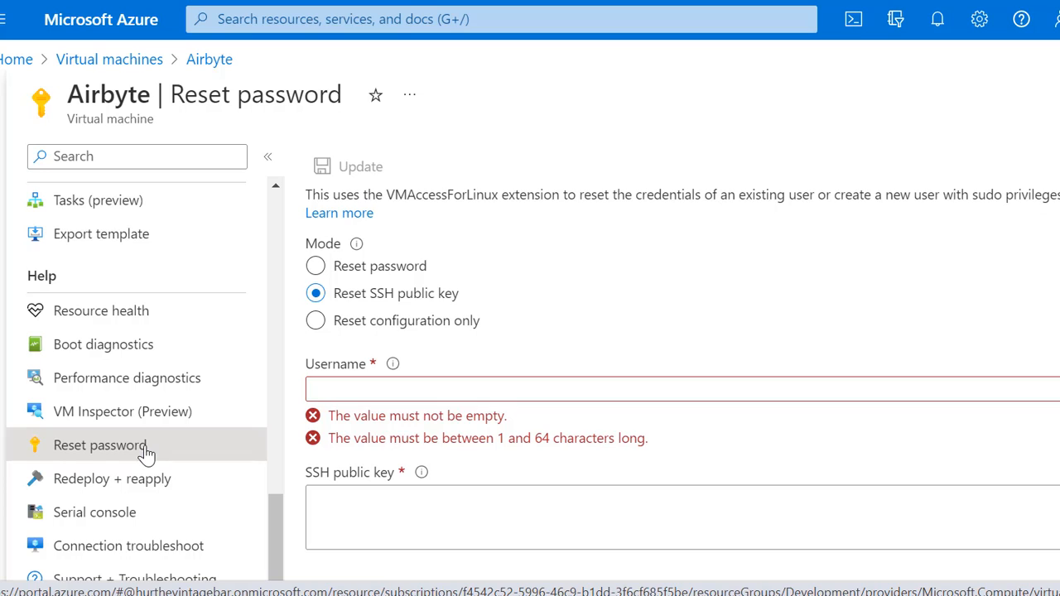
mouse_move(152, 454)
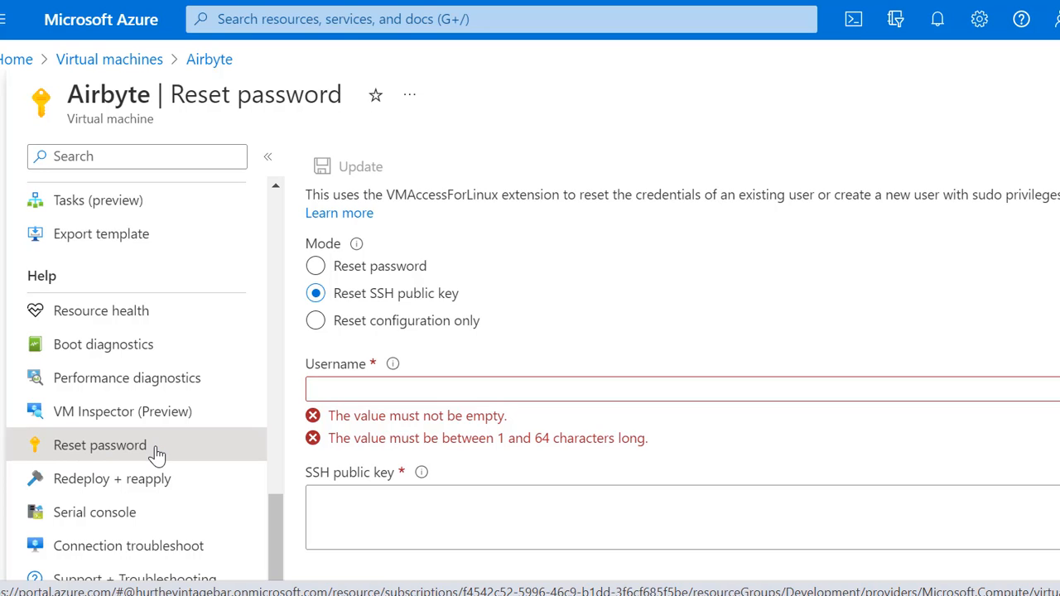
mouse_move(86, 453)
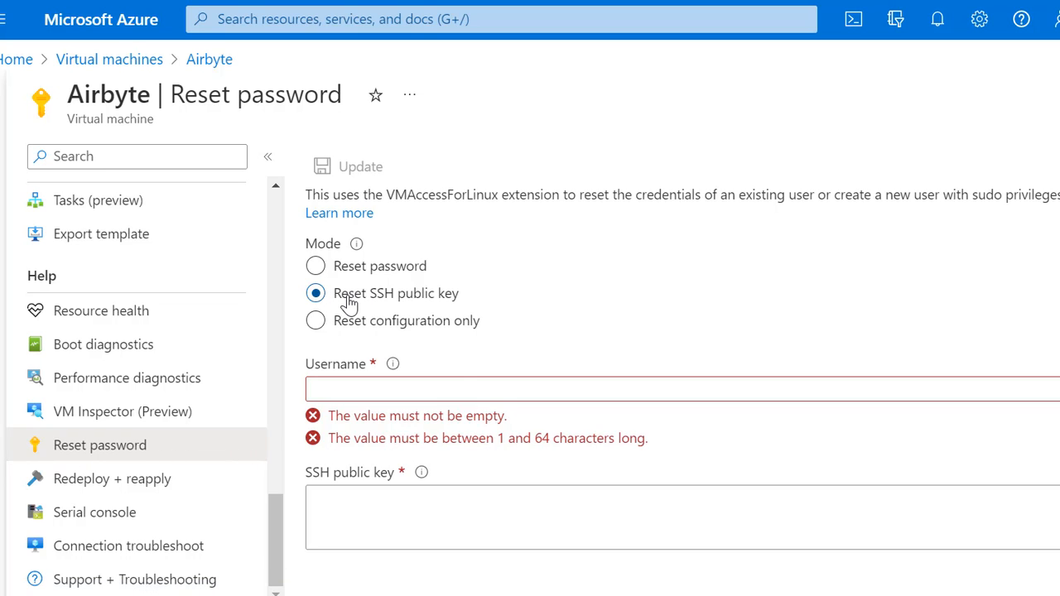
mouse_move(444, 301)
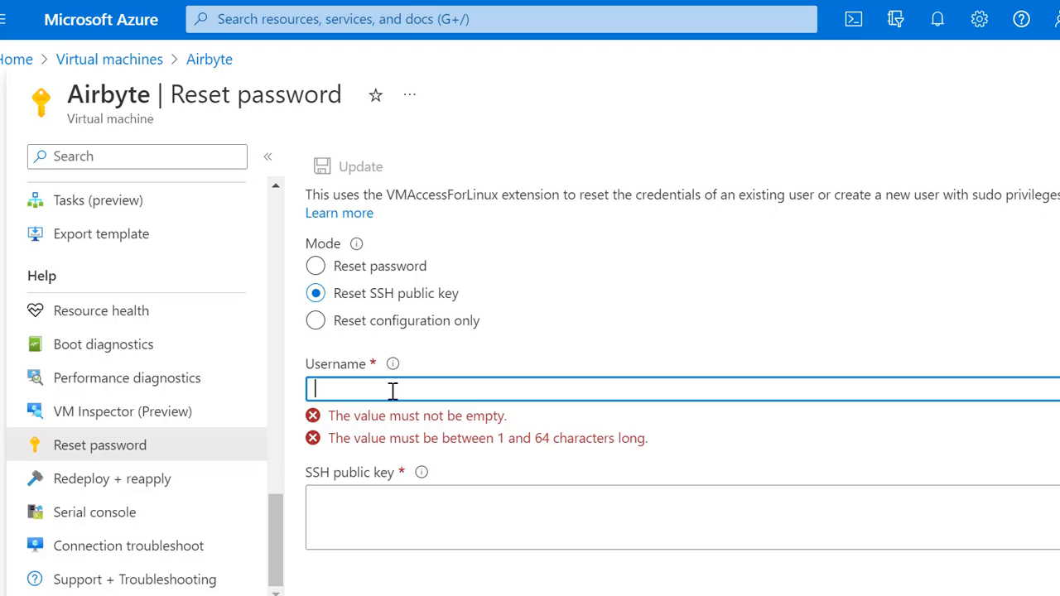
- Enter 'ubuntu' as the username for the Airbyte VM SSH key reset
type("u")
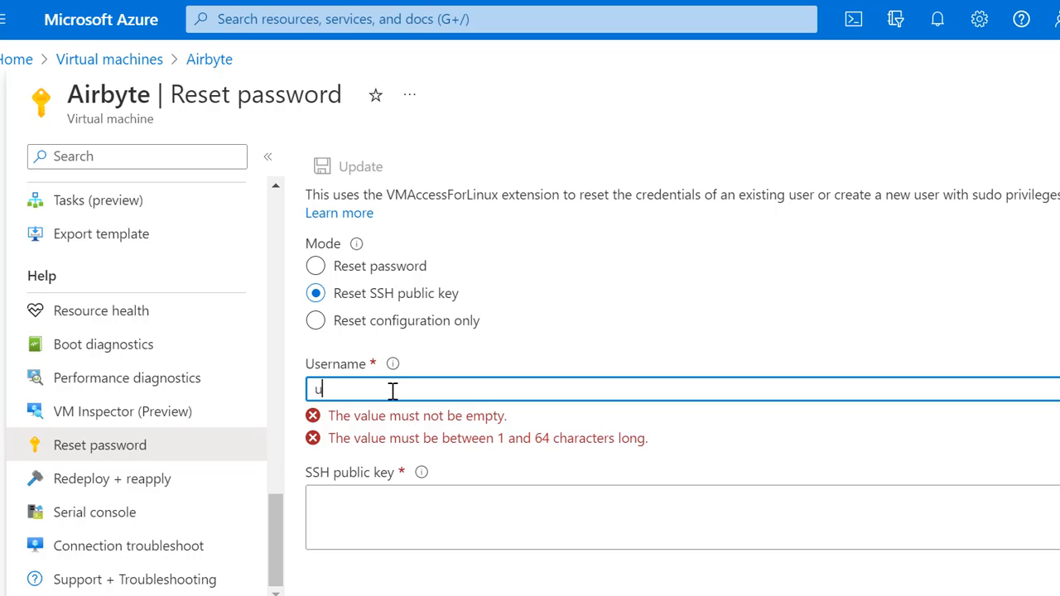
type("buntu")
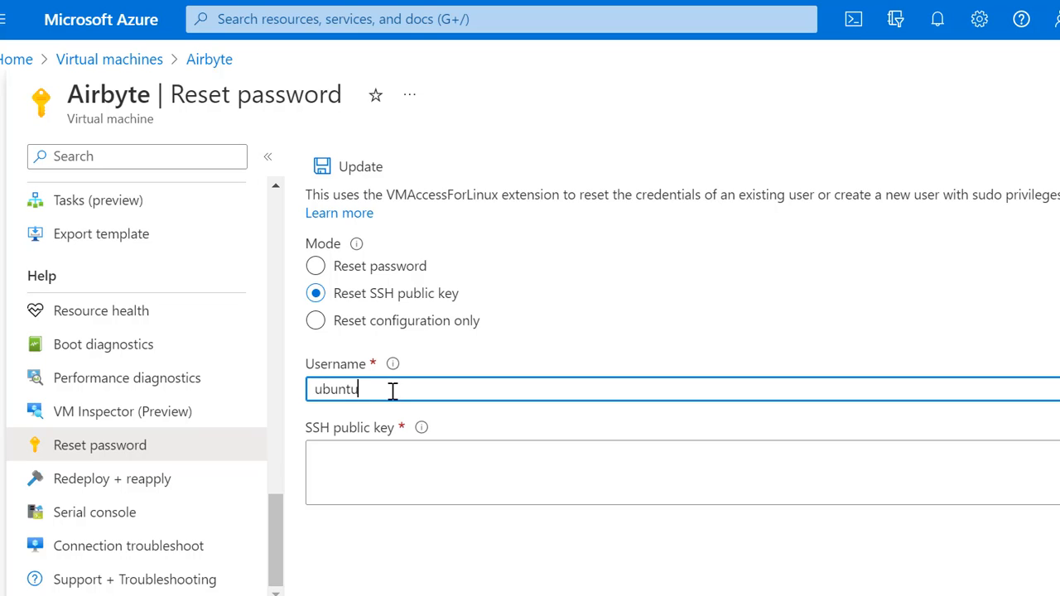
double_click(334, 389)
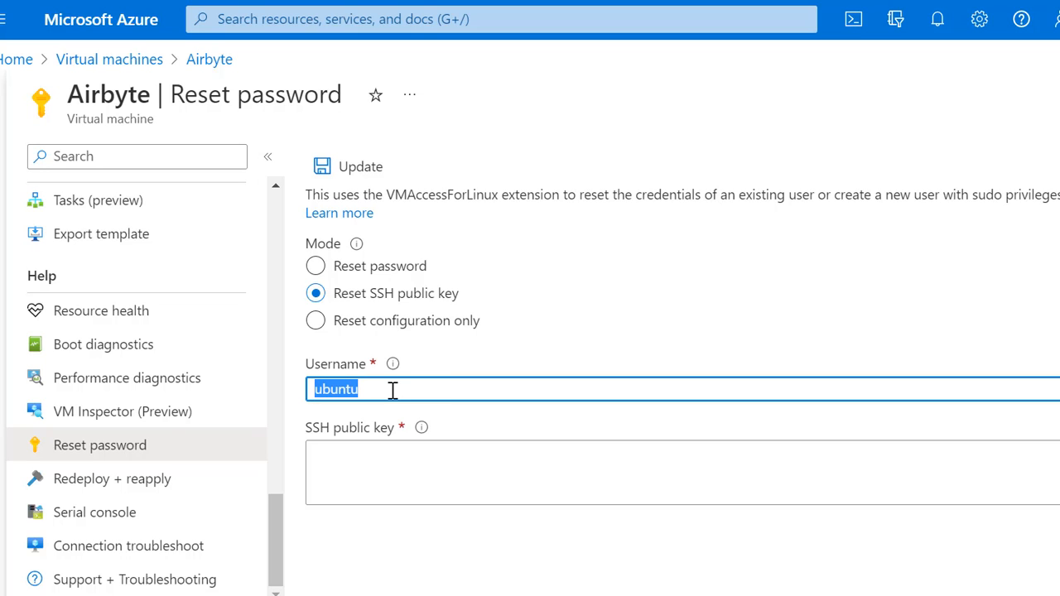
left_click(390, 390)
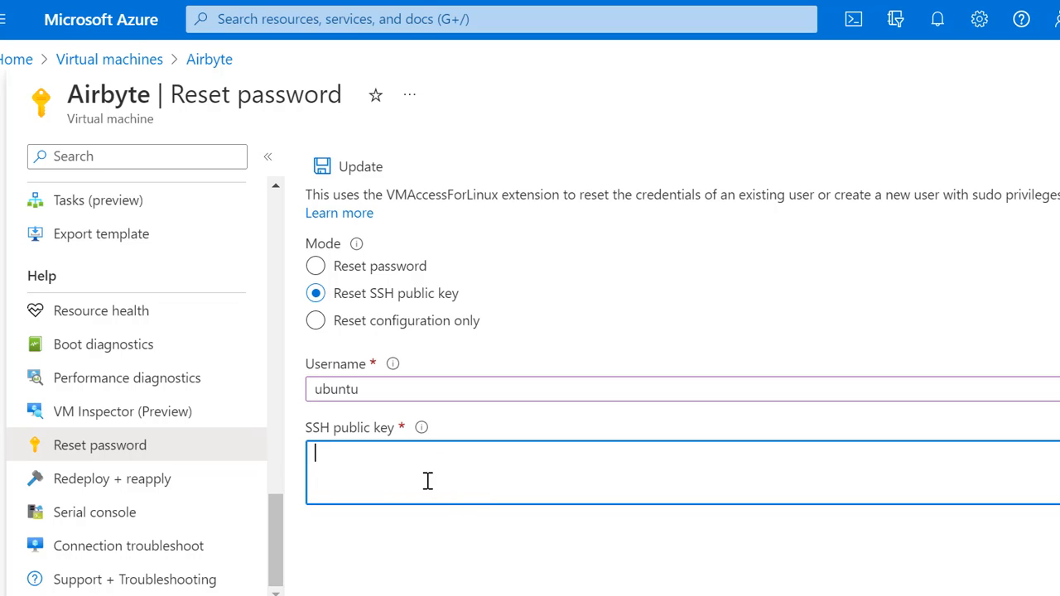
mouse_move(450, 462)
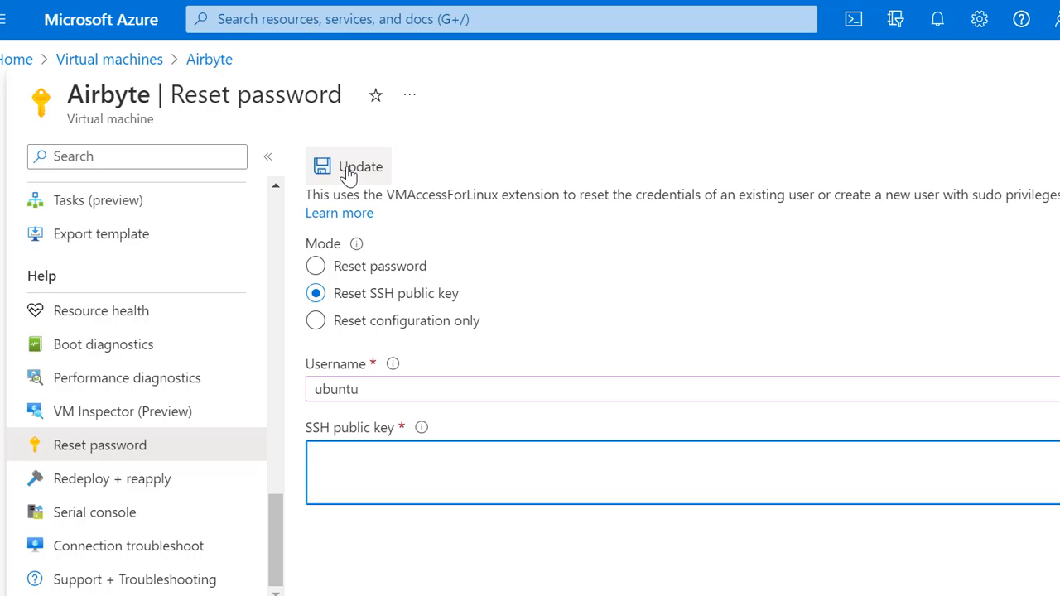
mouse_move(434, 473)
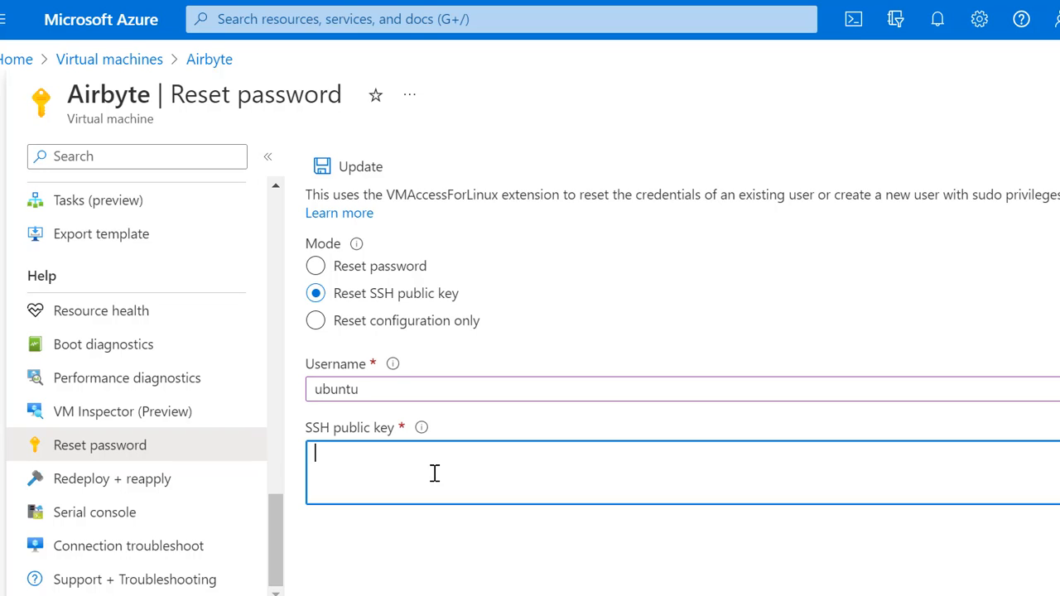
mouse_move(392, 474)
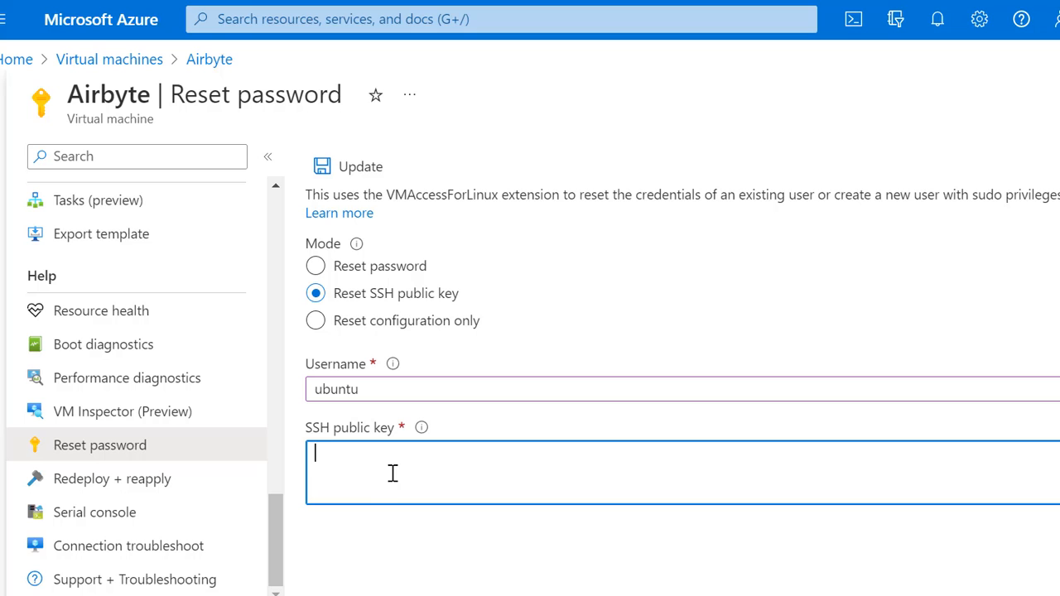
mouse_move(398, 472)
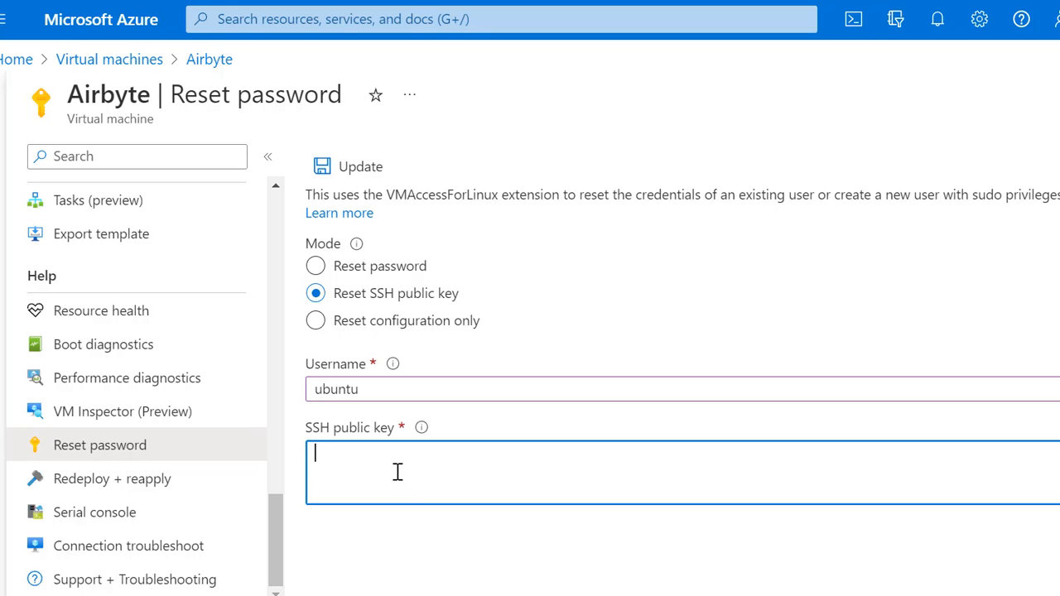